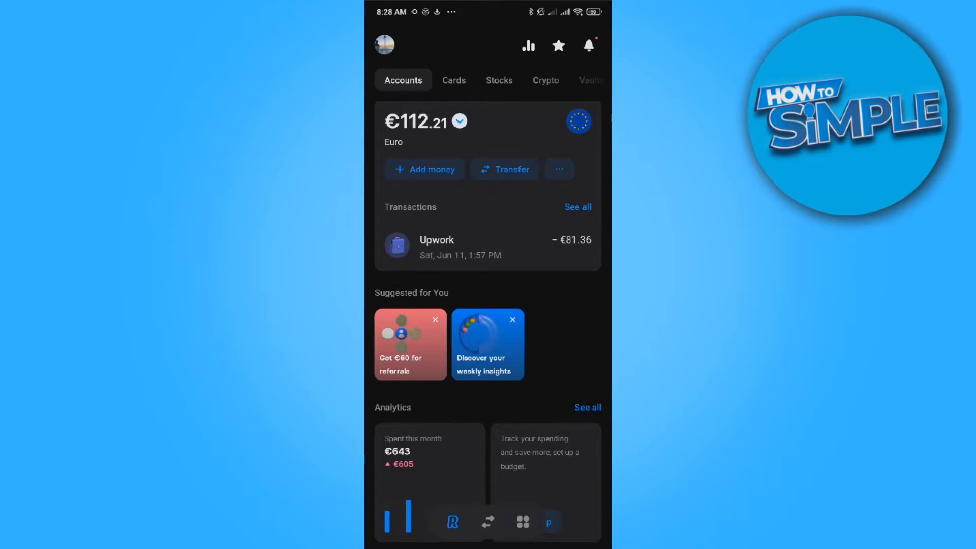
# Bring up the Accounts sheet over the home screen, showing the Euro account at €112.21.
pyautogui.scroll(-3)
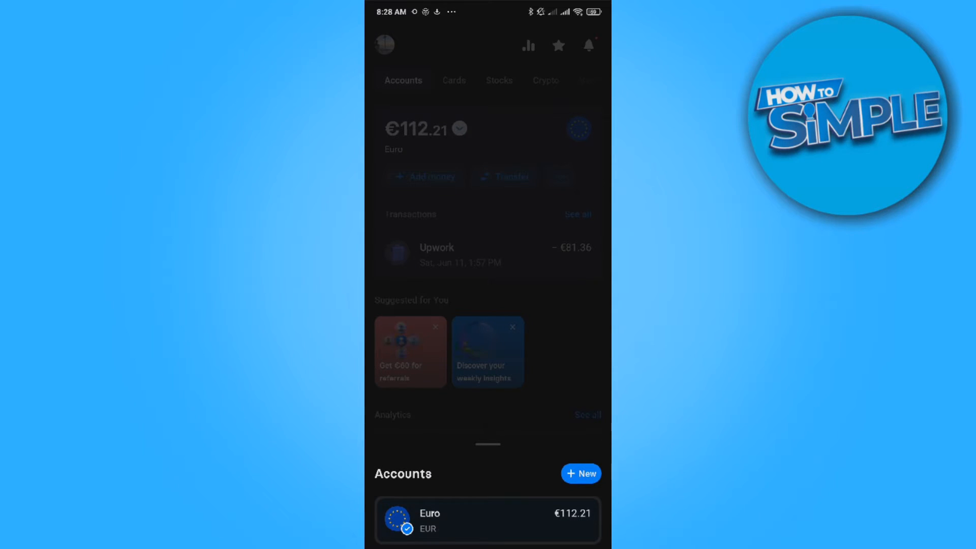
# Start adding a new account and browse the currency list (Australian Dollar, British Pound, Croatian Kuna).
pyautogui.click(581, 473)
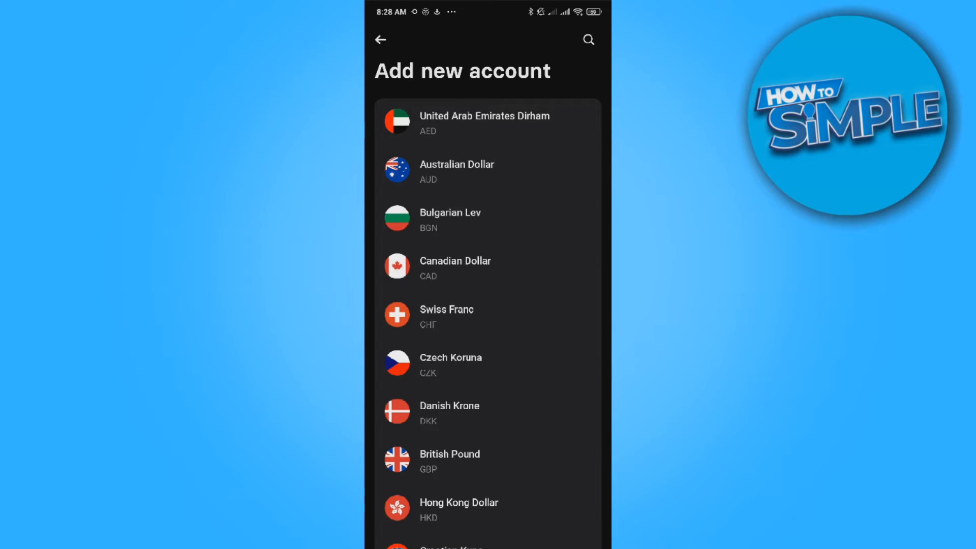
pyautogui.scroll(-3)
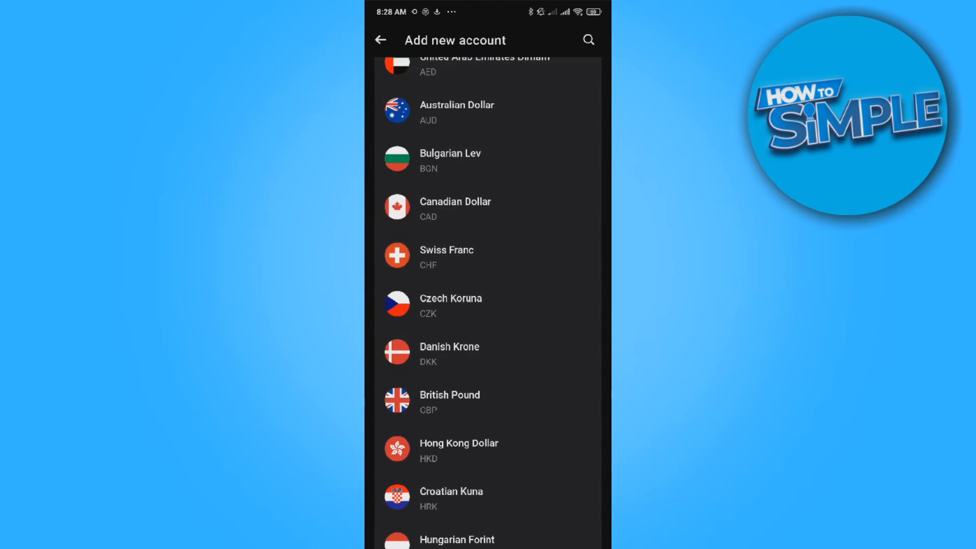
# Go back from Add new account to the Accounts sheet with the single Euro account.
pyautogui.click(380, 39)
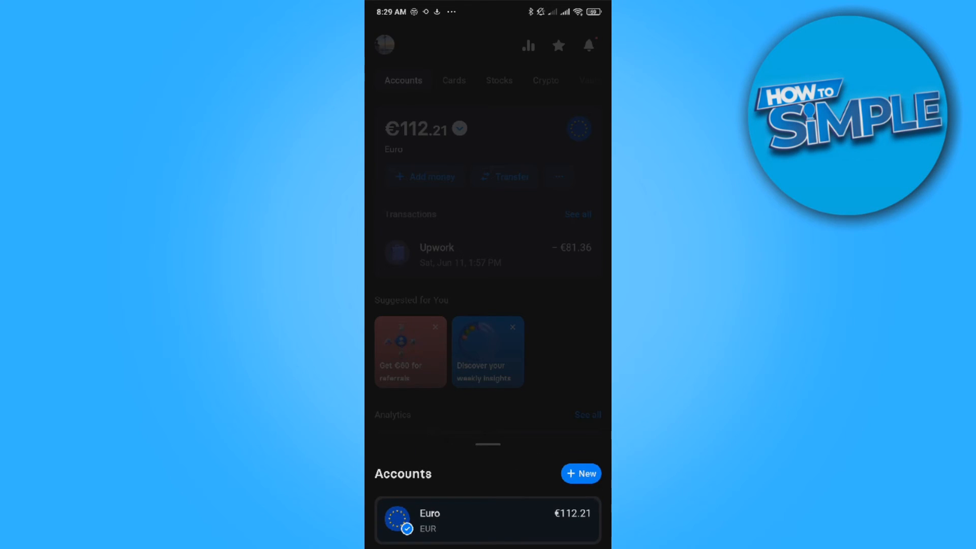
# Reopen the new-account currency list, browse further currencies, and return to the home screen.
pyautogui.click(581, 473)
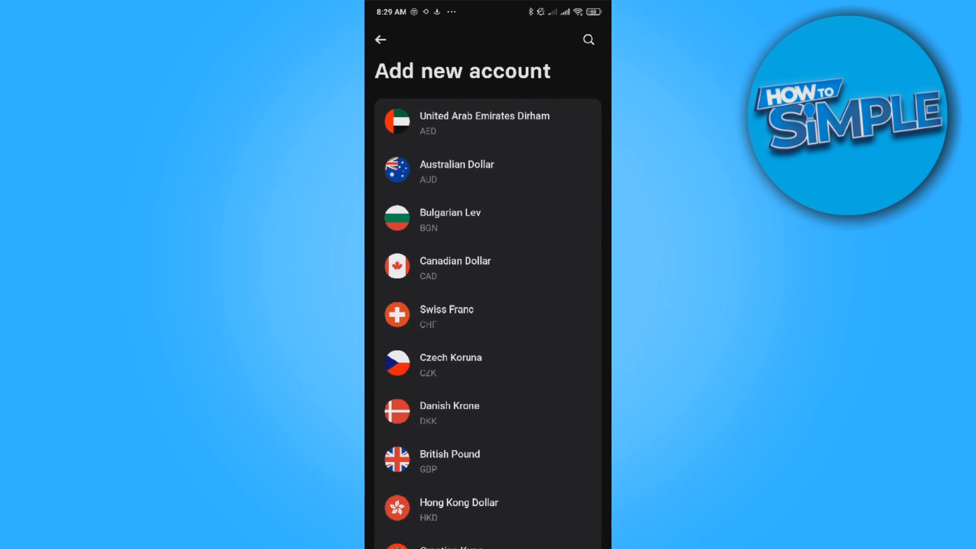
pyautogui.scroll(-3)
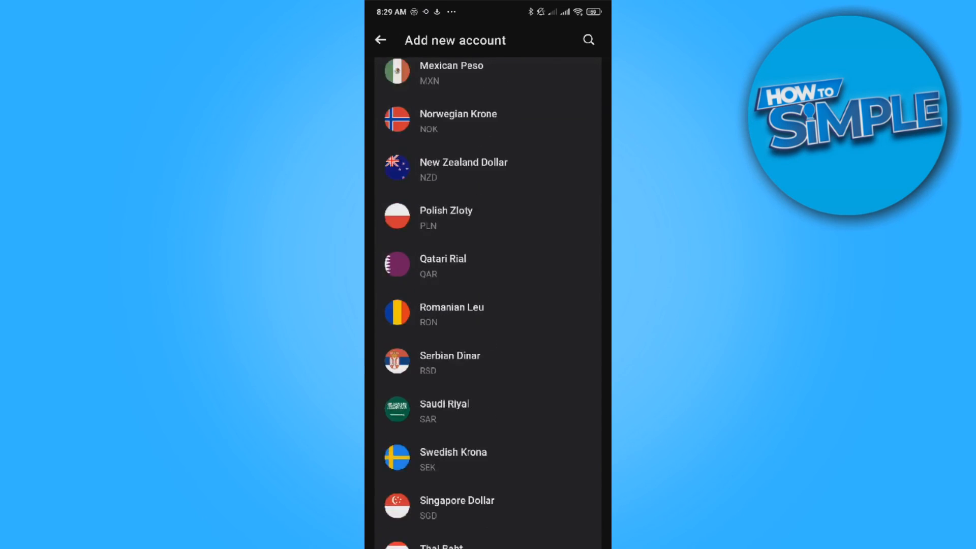
pyautogui.click(380, 40)
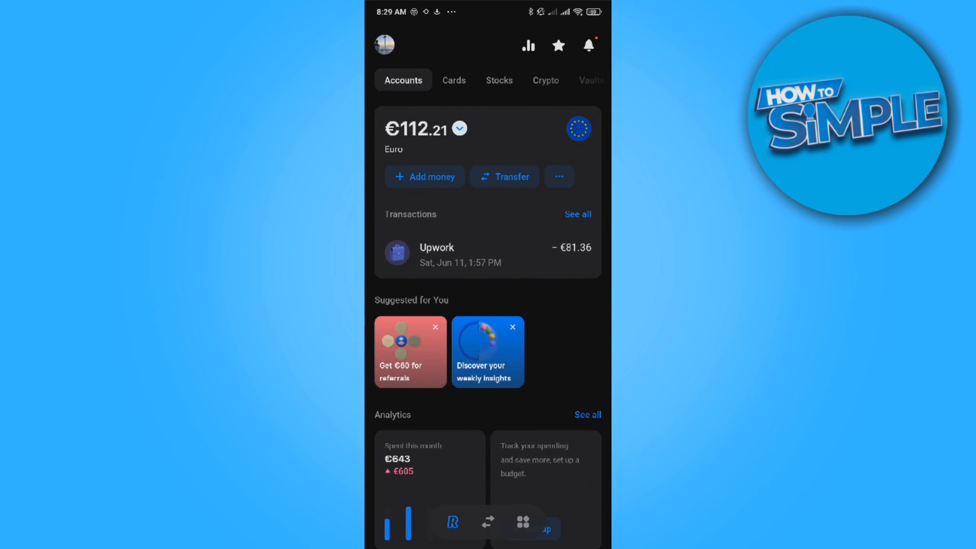